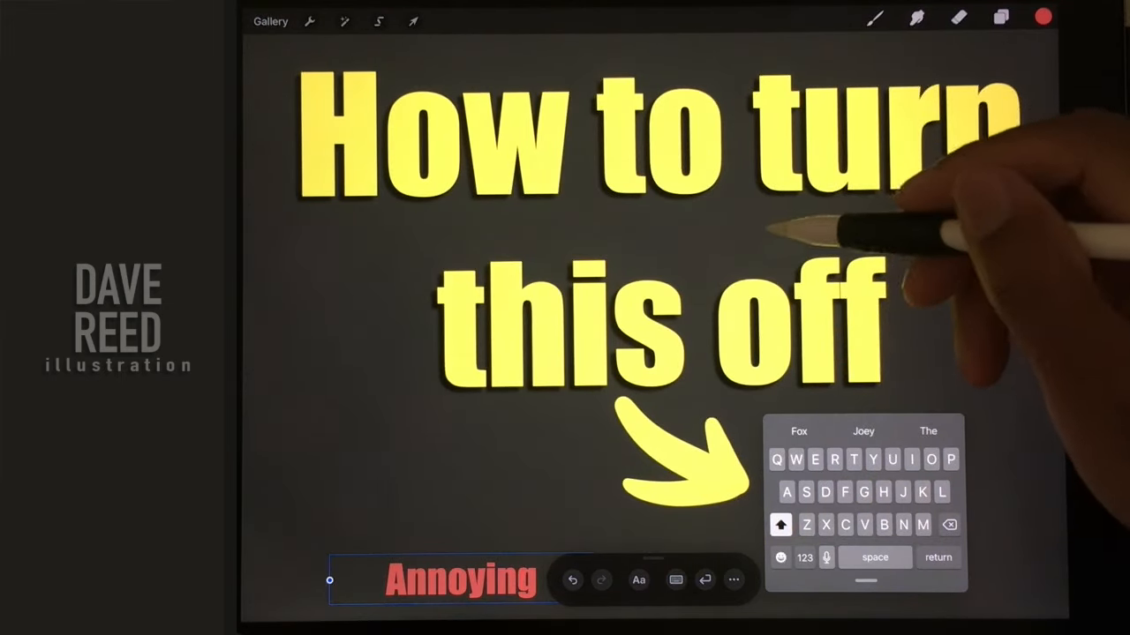
Step: Tap over the 'How to turn' heading to start a new text entry
click(414, 21)
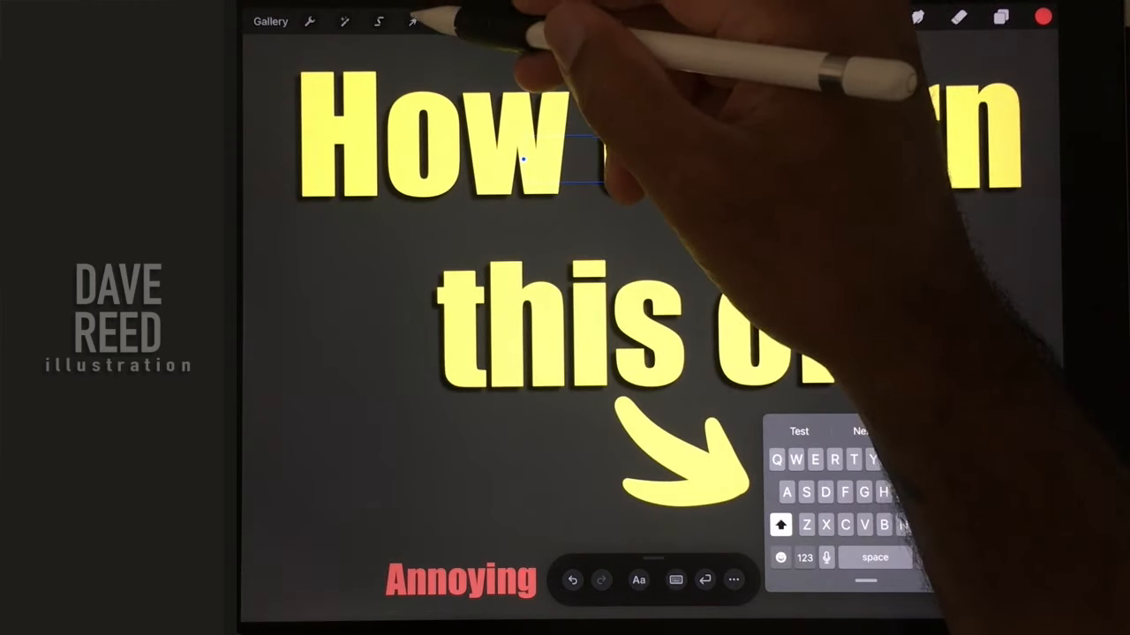
click(413, 21)
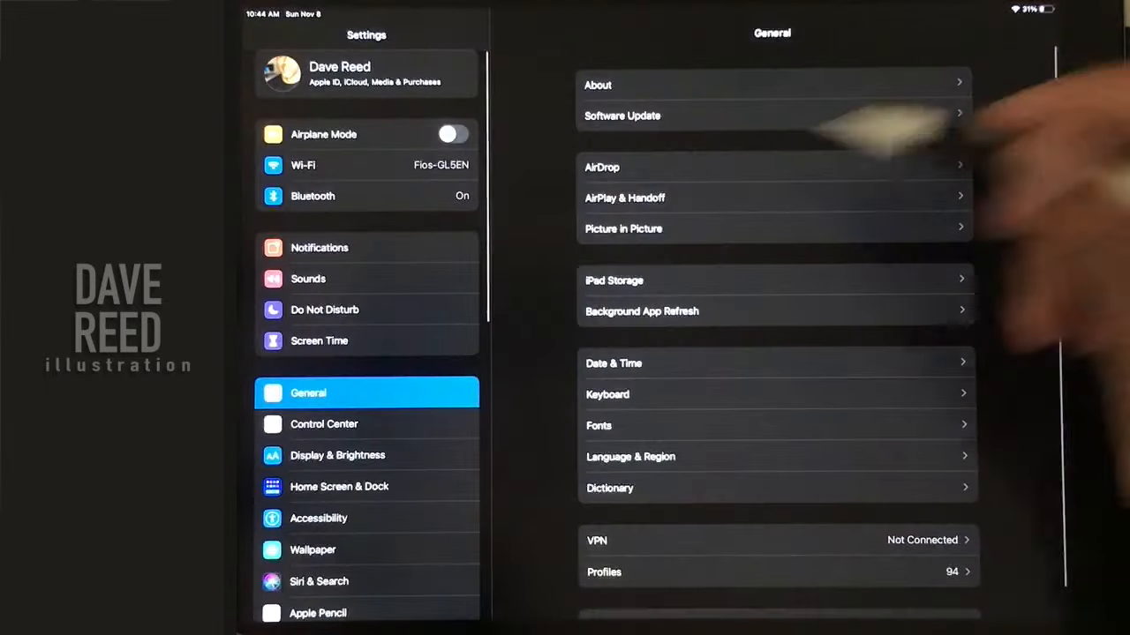
Step: Scroll the Settings sidebar and select Apple Pencil to show the Scribble toggle
scroll(down, 3)
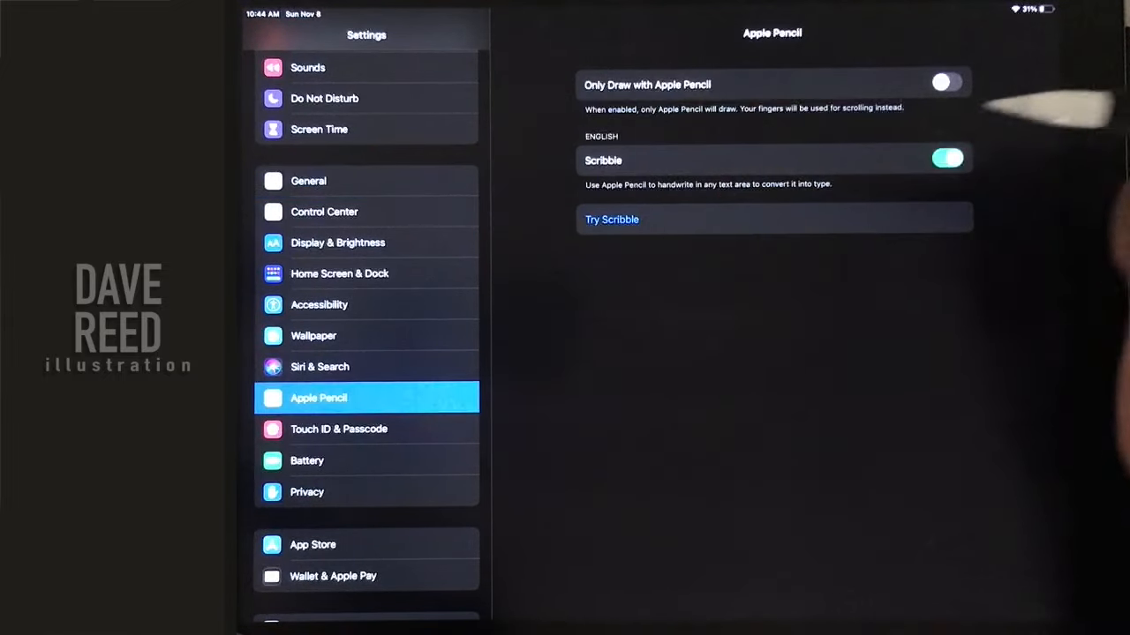
click(944, 158)
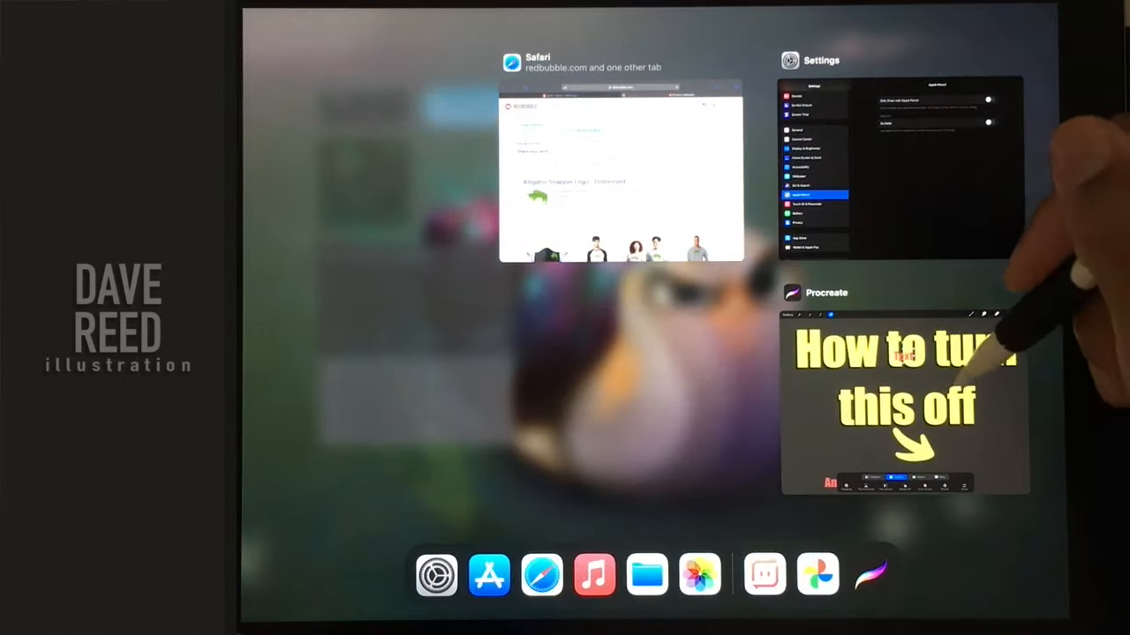
Step: Switch back to Procreate and enter 'Text' in the box over the heading
click(904, 402)
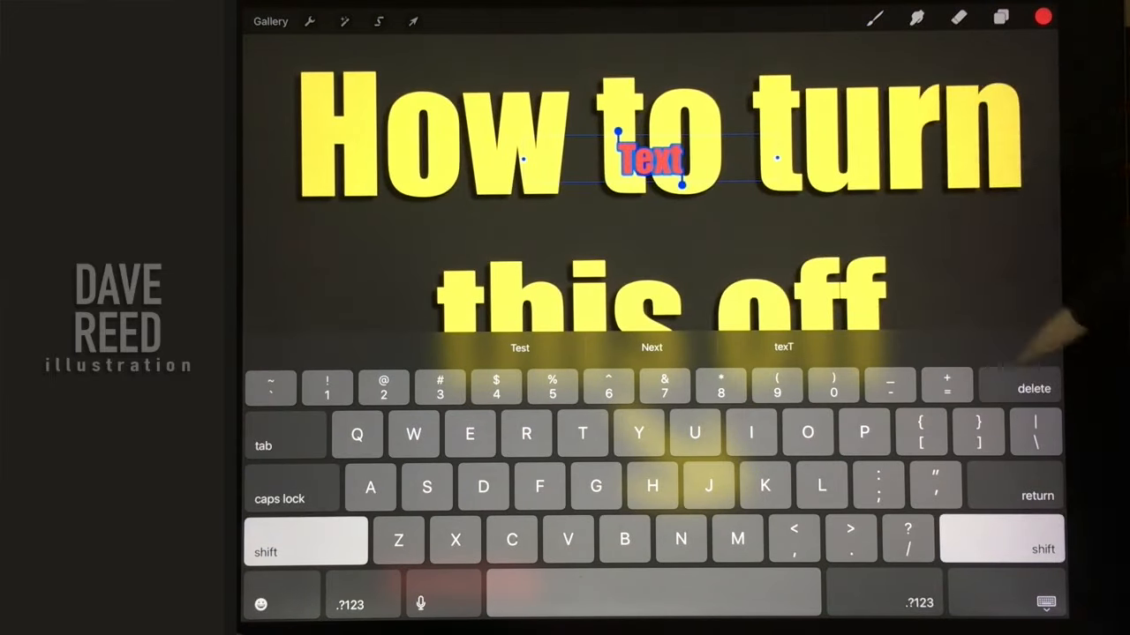
click(412, 22)
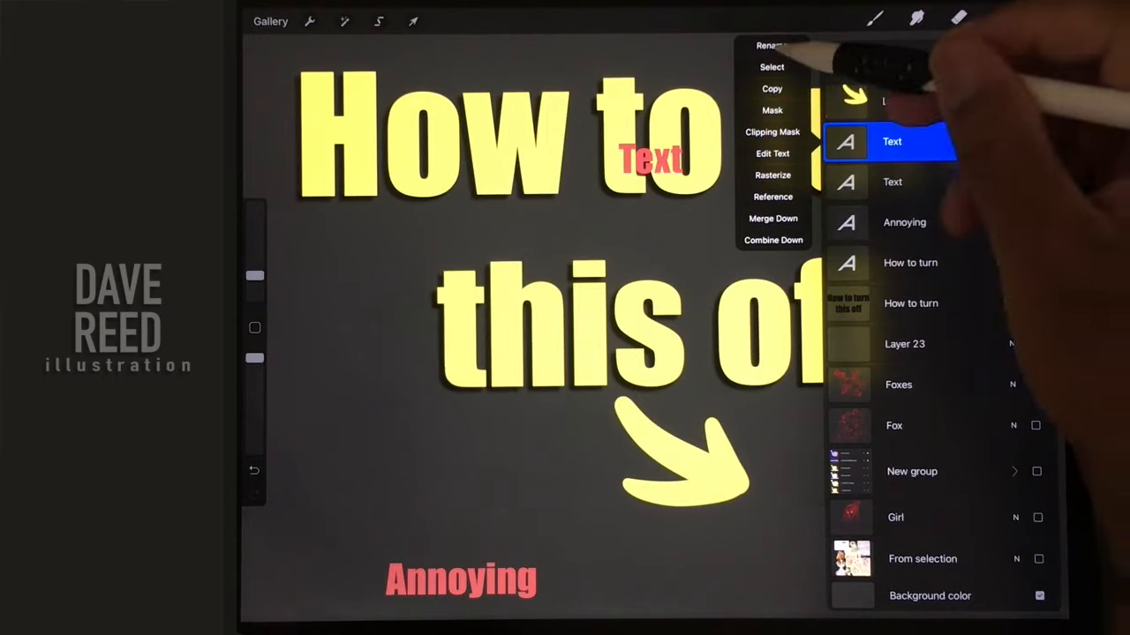
Step: Delete the arrow, Text, Annoying and 'How to turn' layers in the Layers panel
click(770, 45)
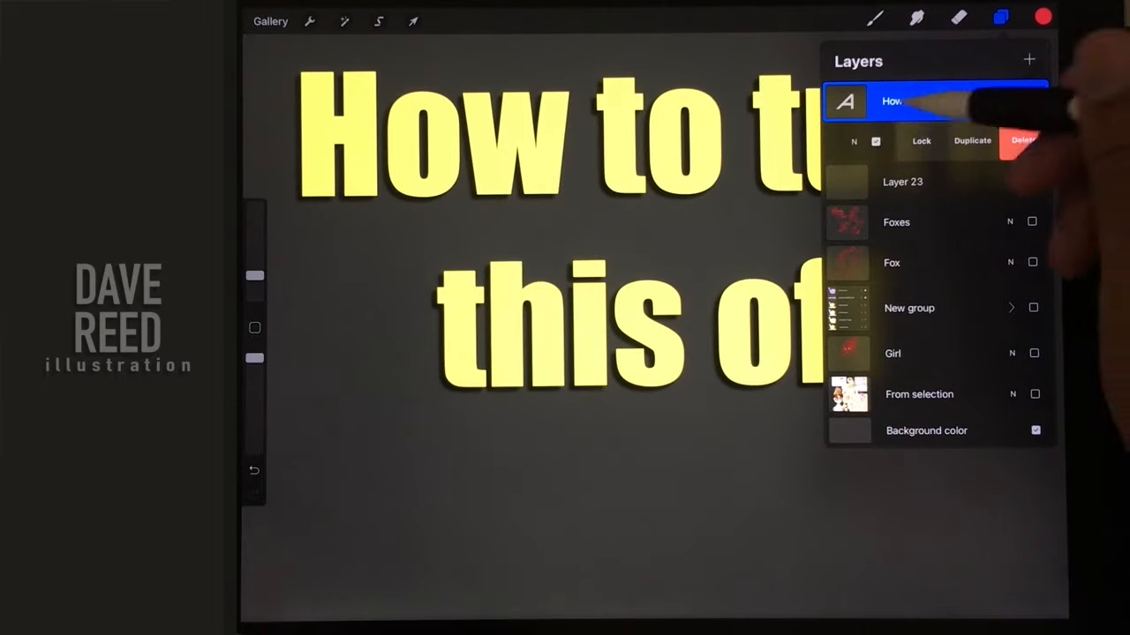
click(1024, 140)
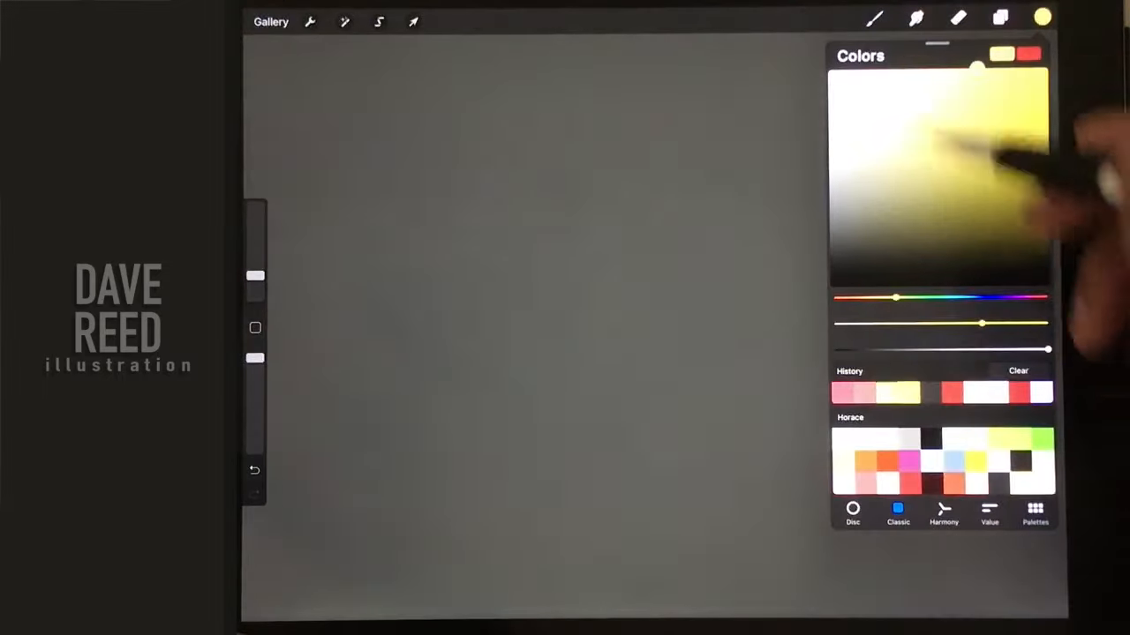
Step: Choose the Inkin brush and add a text box through Actions > Add
click(874, 17)
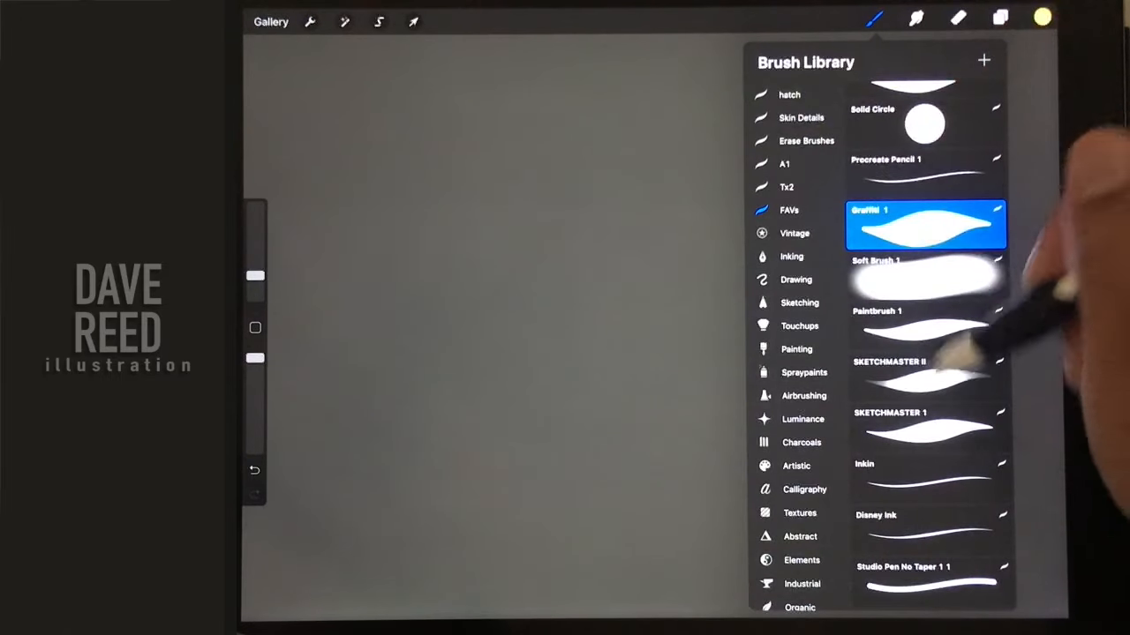
click(927, 477)
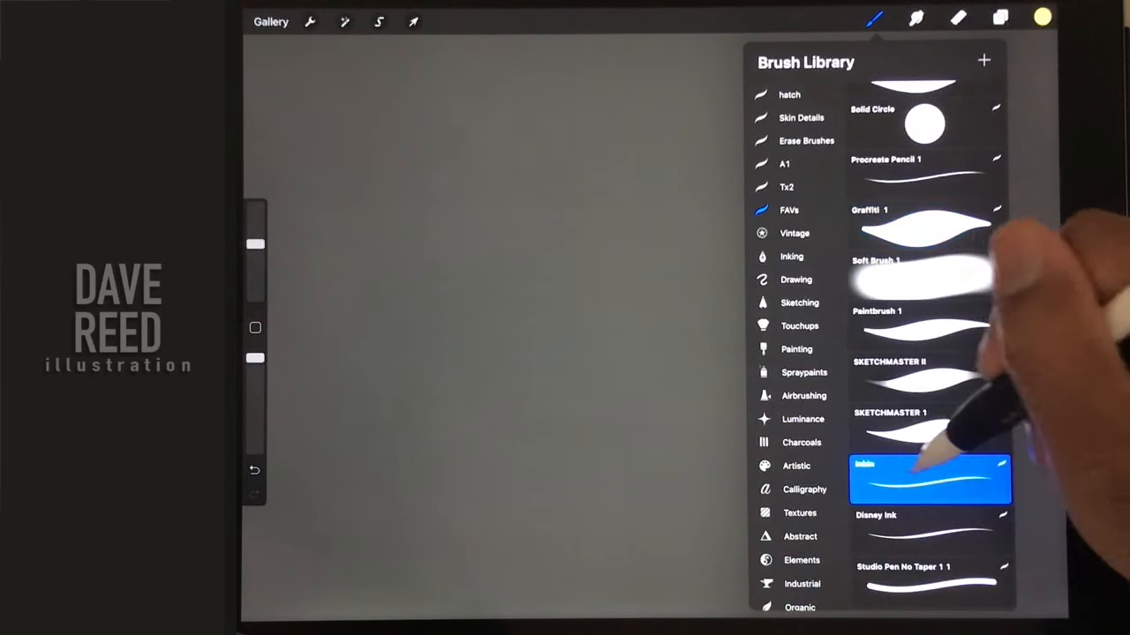
click(309, 22)
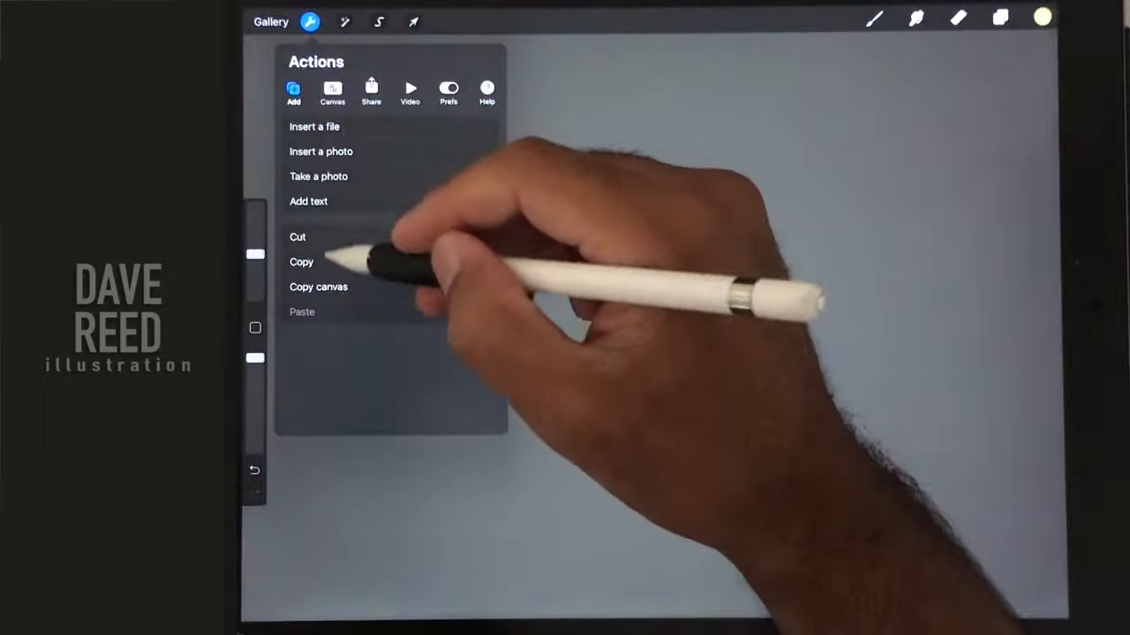
click(308, 201)
text(Add)
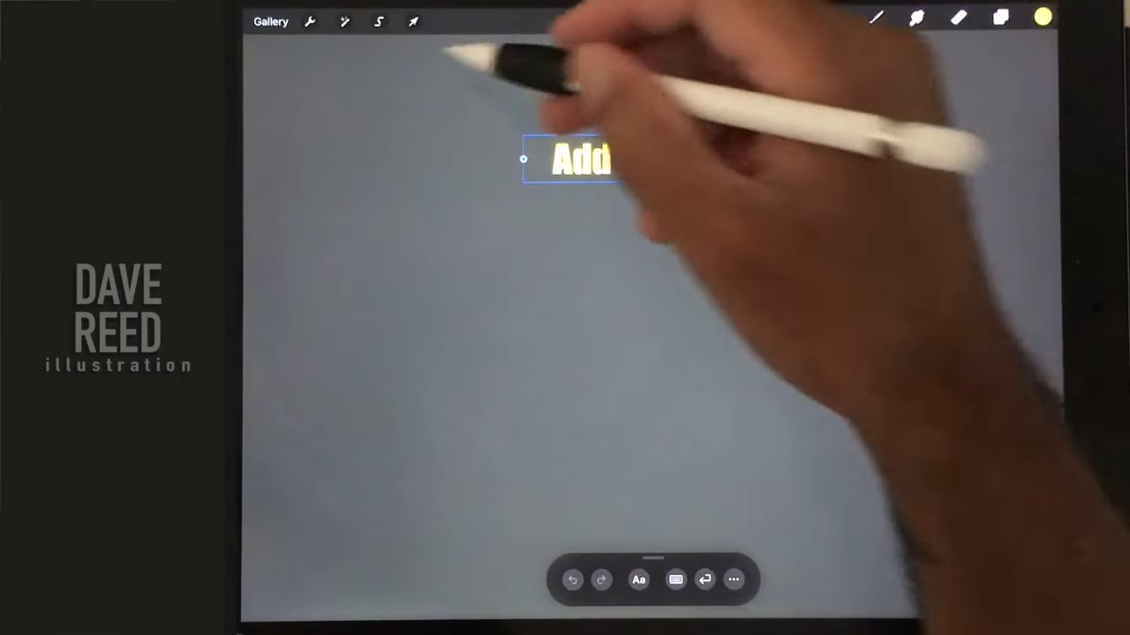
Step: Move the 'Add text Text' line toward the top and insert a second text box
click(413, 21)
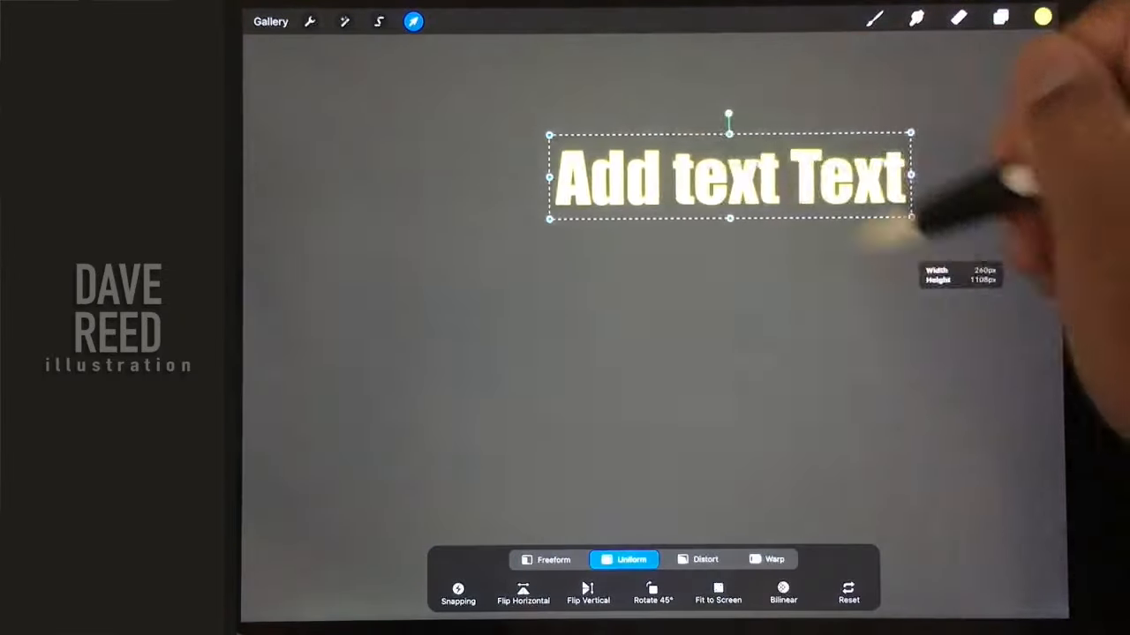
click(874, 16)
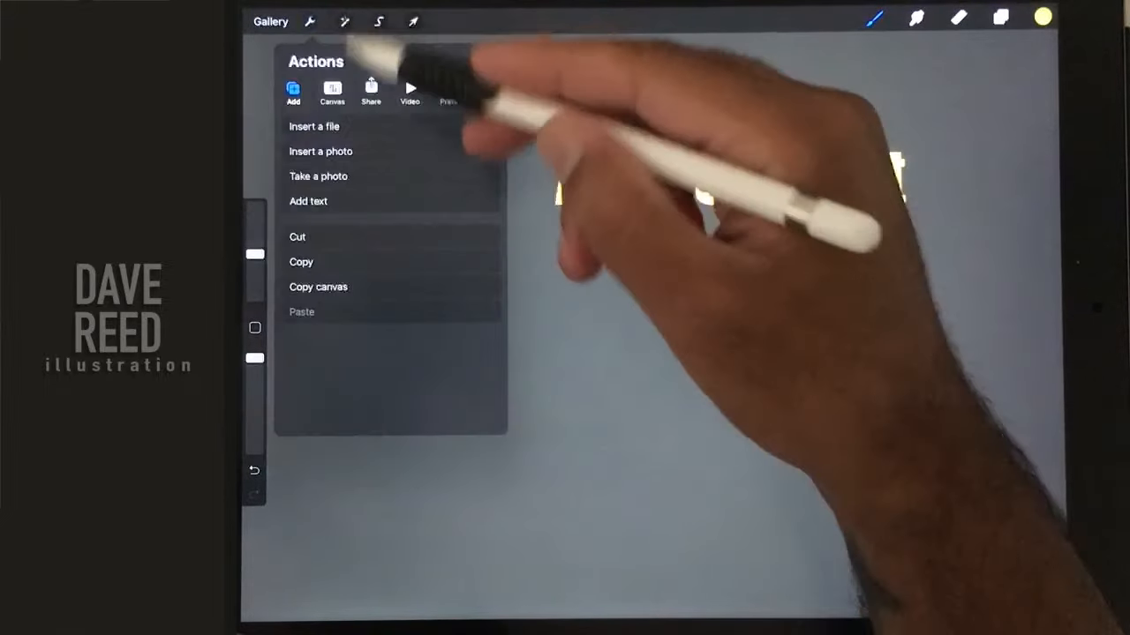
click(308, 201)
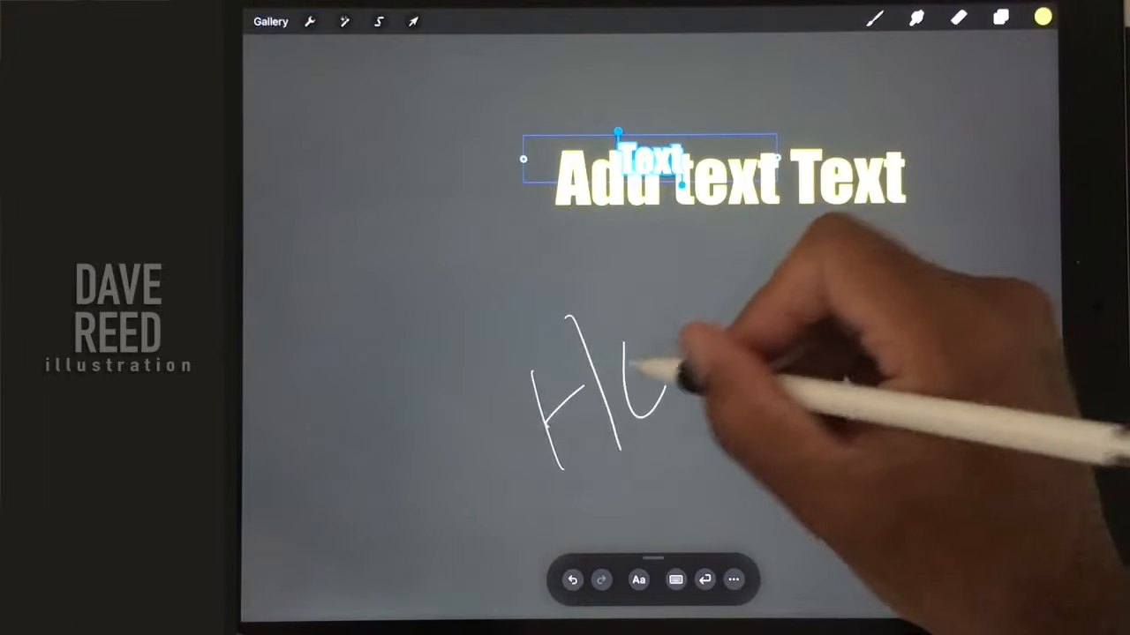
Step: Write HELLO below the first line, with Scribble handwriting conversion switched off
drag(644, 398, 856, 256)
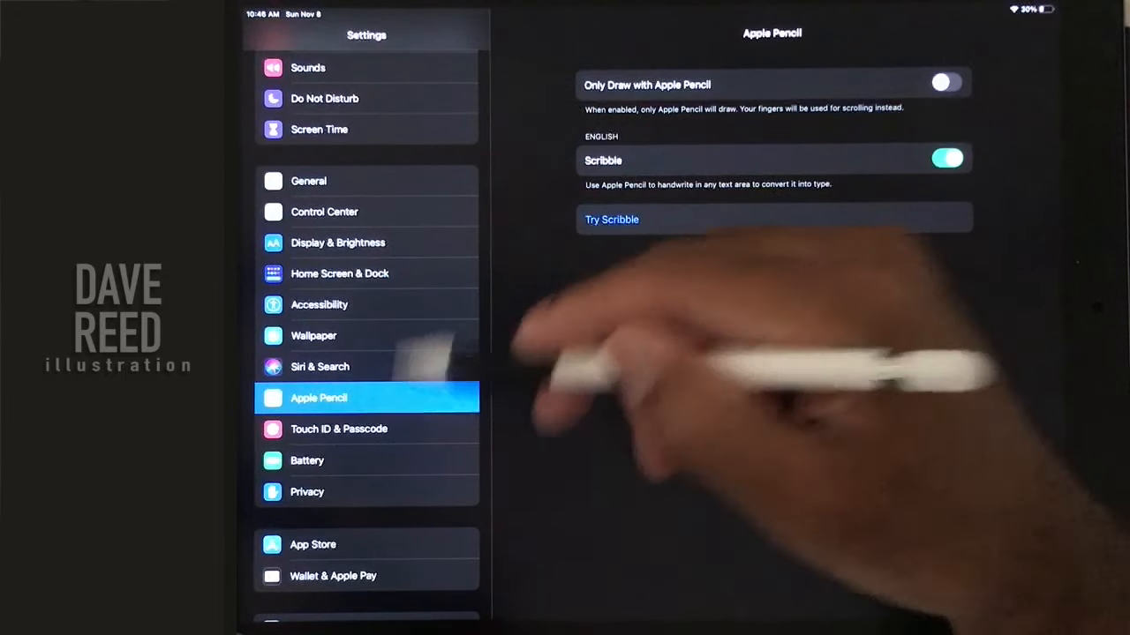
click(946, 160)
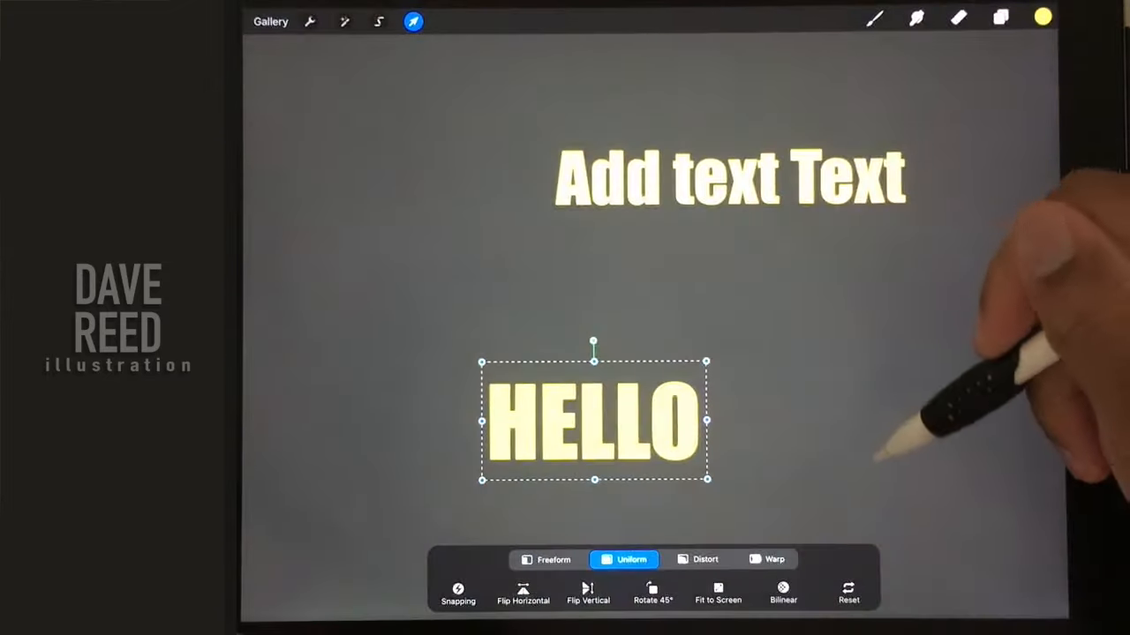
click(378, 21)
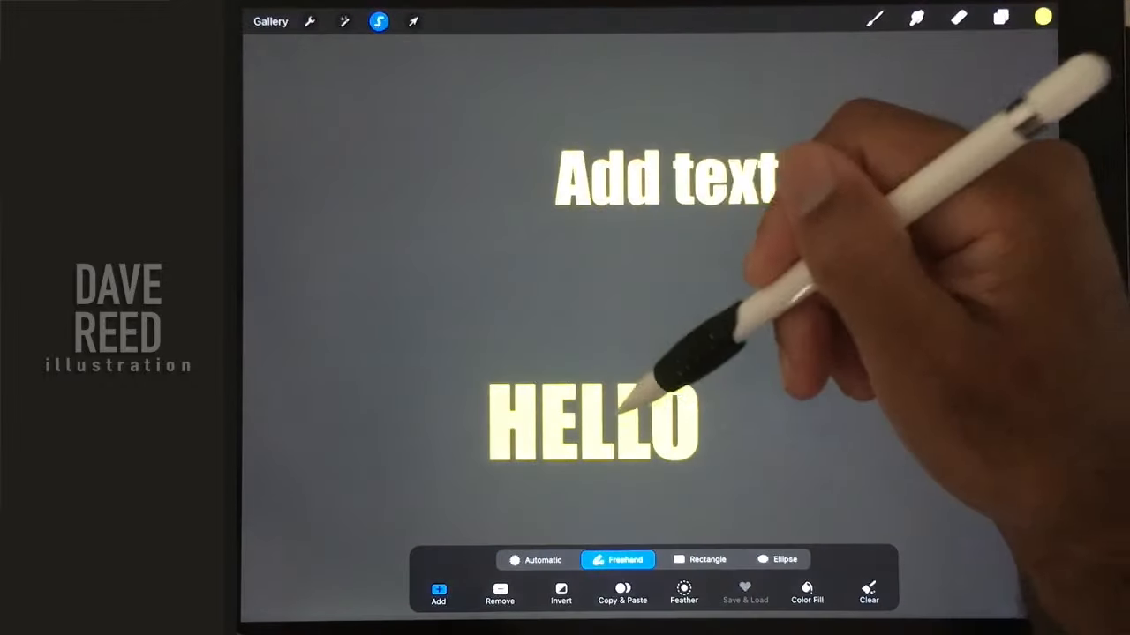